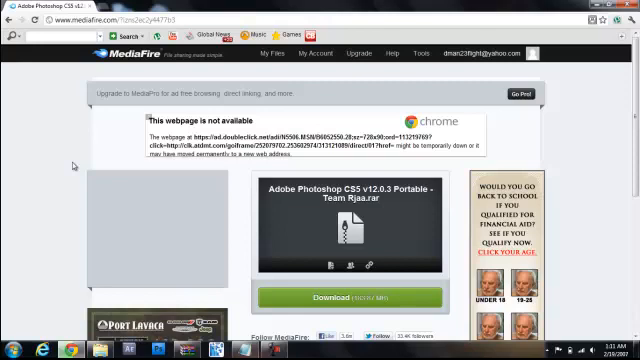
Step: Extract the downloaded Photoshop CS5 Portable archive to the Desktop as a launchable item
scroll("down", 3)
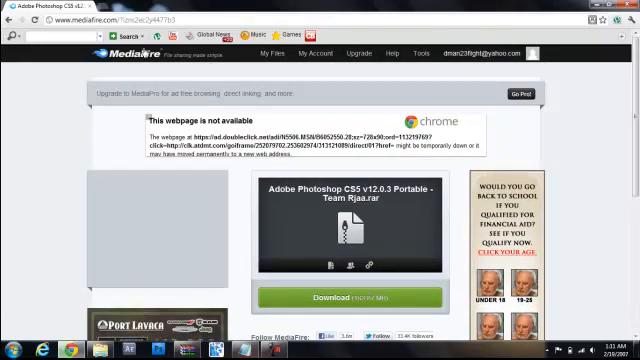
mouse_move(64, 182)
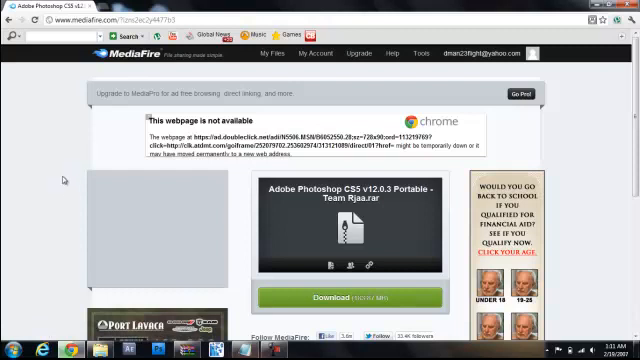
mouse_move(264, 240)
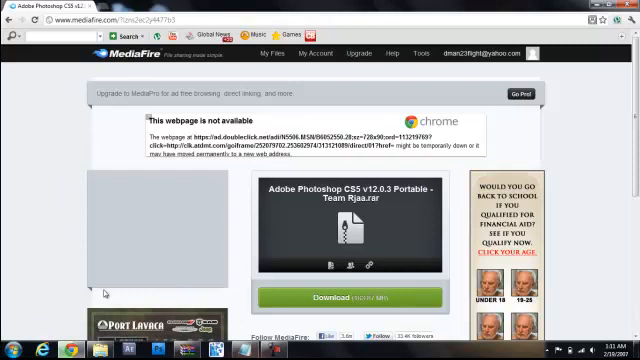
scroll("down", 3)
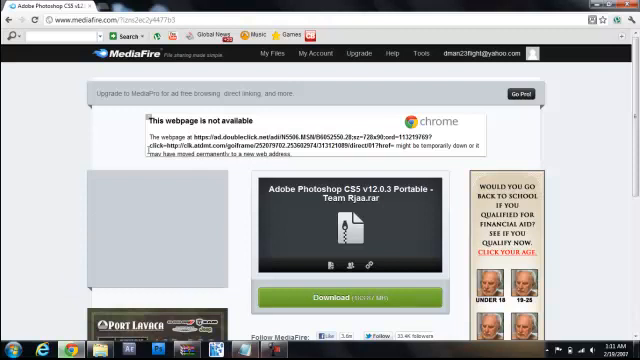
mouse_move(298, 270)
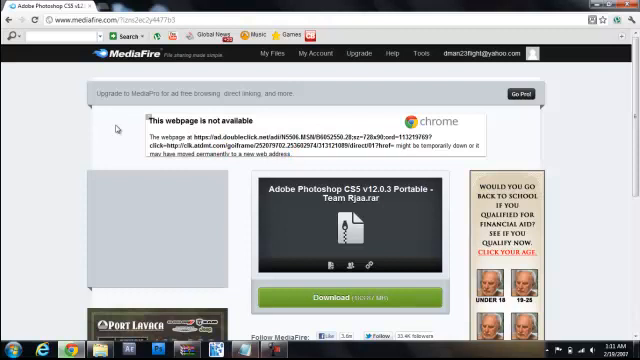
mouse_move(270, 318)
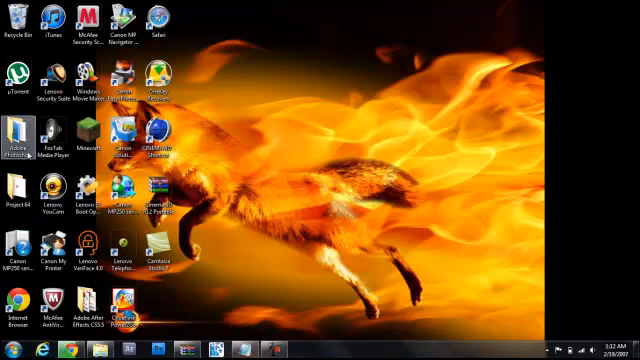
double_click(10, 140)
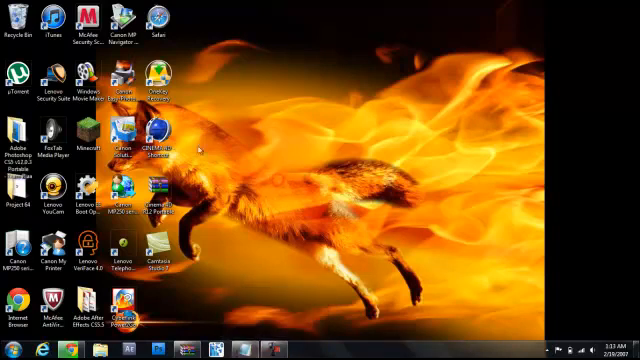
mouse_move(156, 248)
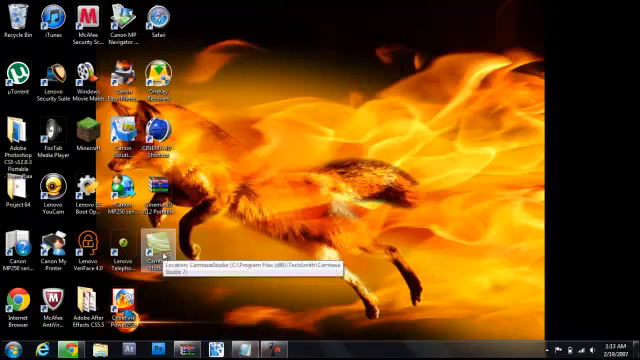